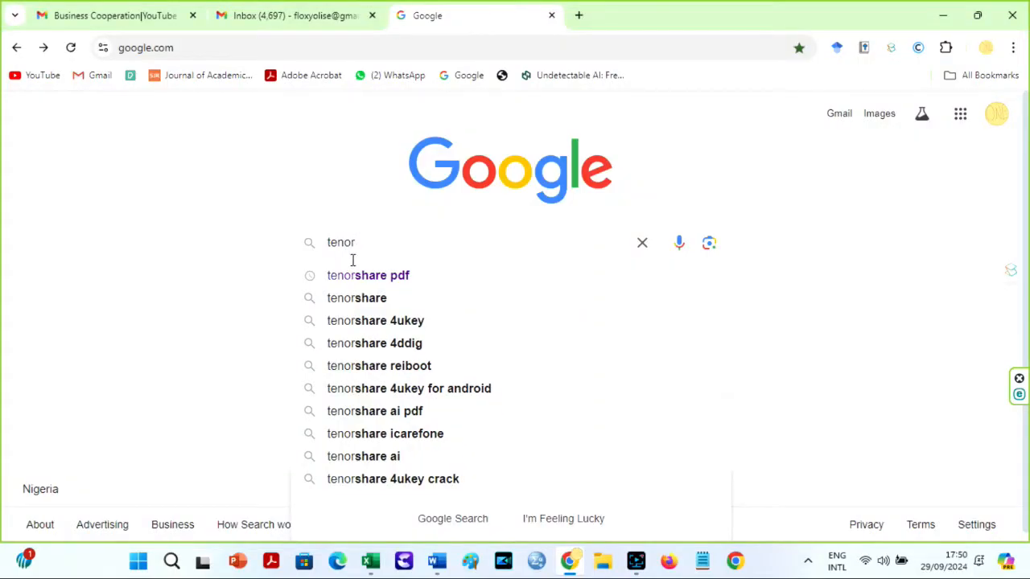
Search Google for 'tenorshare pdf' and open the Tenorshare AI - PDF Tool site.
left_click(367, 275)
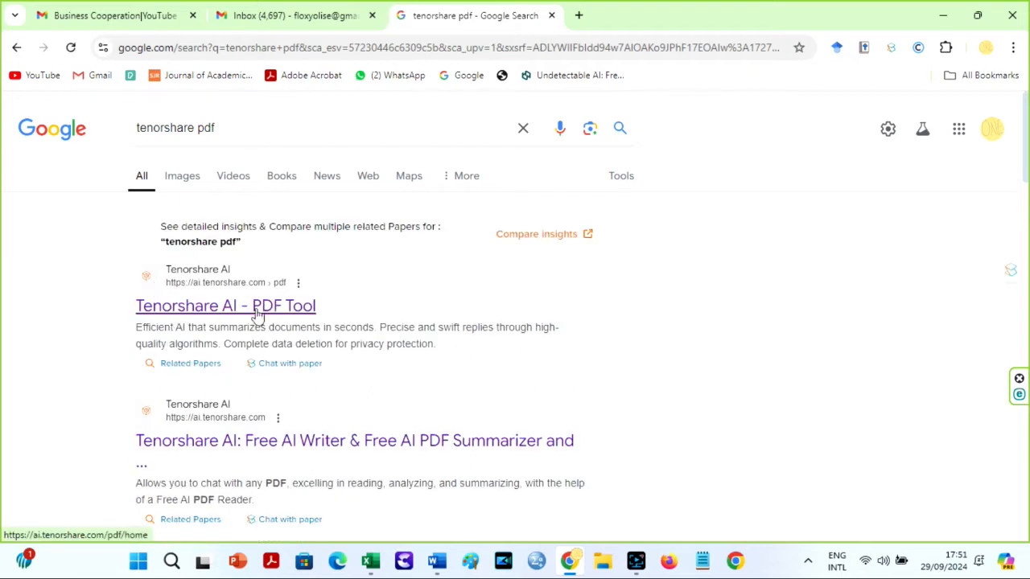
left_click(226, 306)
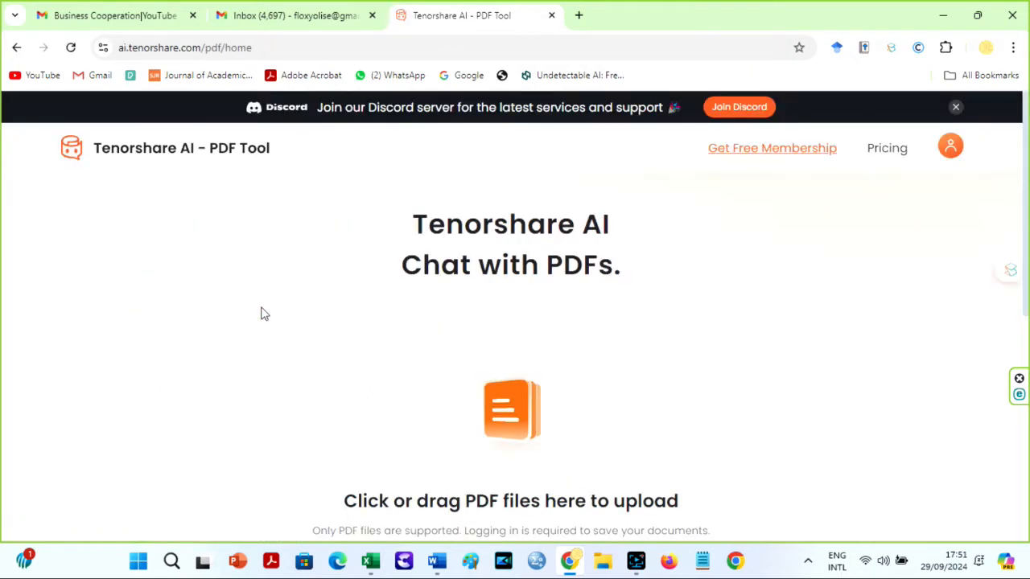
Upload the PDF 'the best and rest' from Downloads through the Open dialog.
left_click(950, 147)
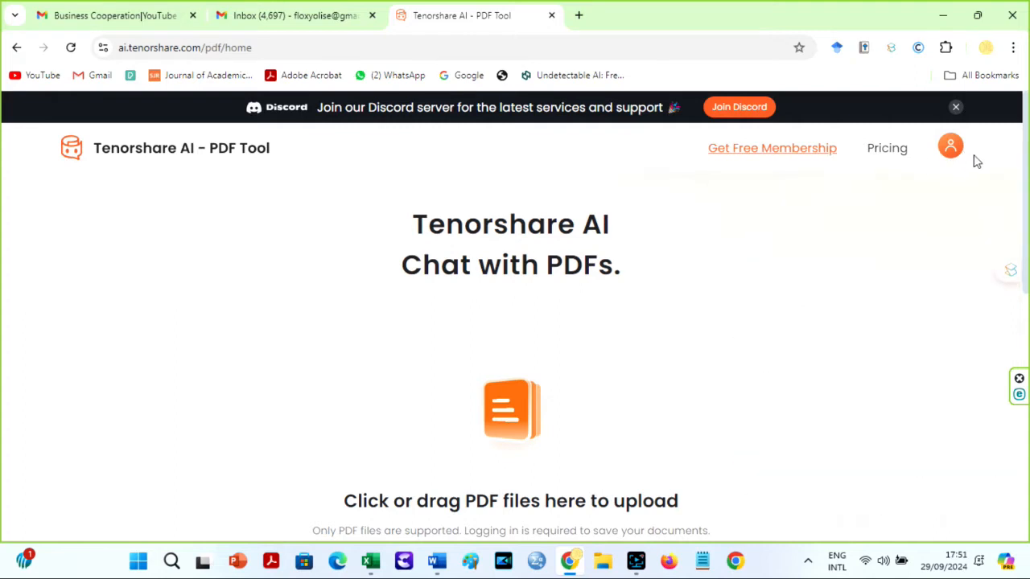
mouse_move(1014, 200)
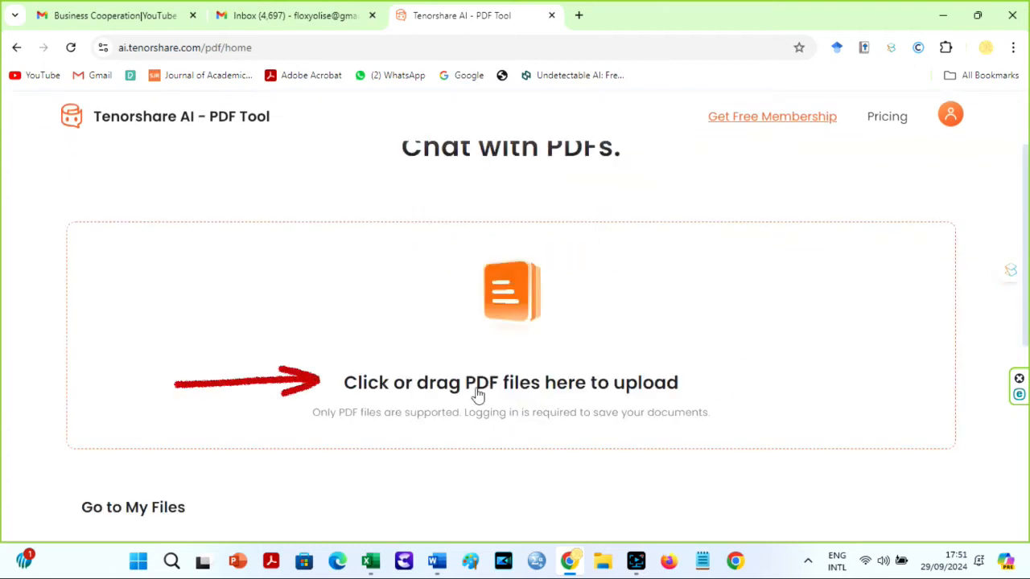
left_click(510, 383)
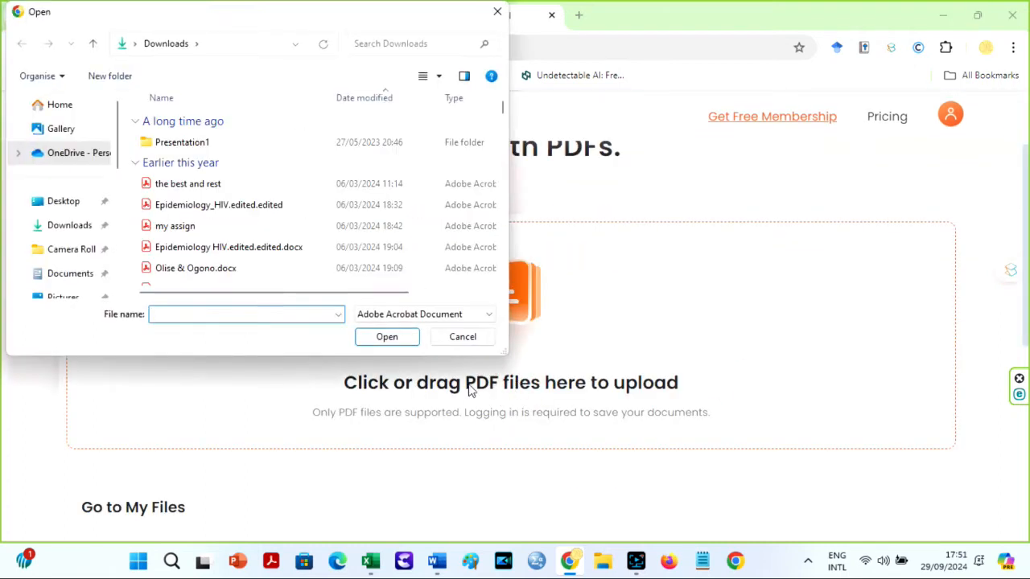
left_click(186, 183)
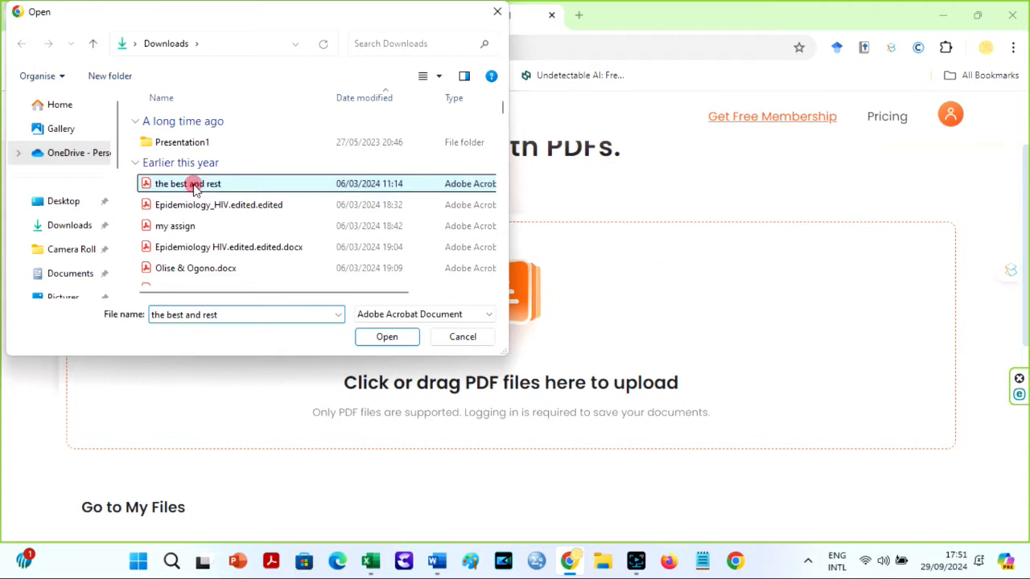
left_click(386, 336)
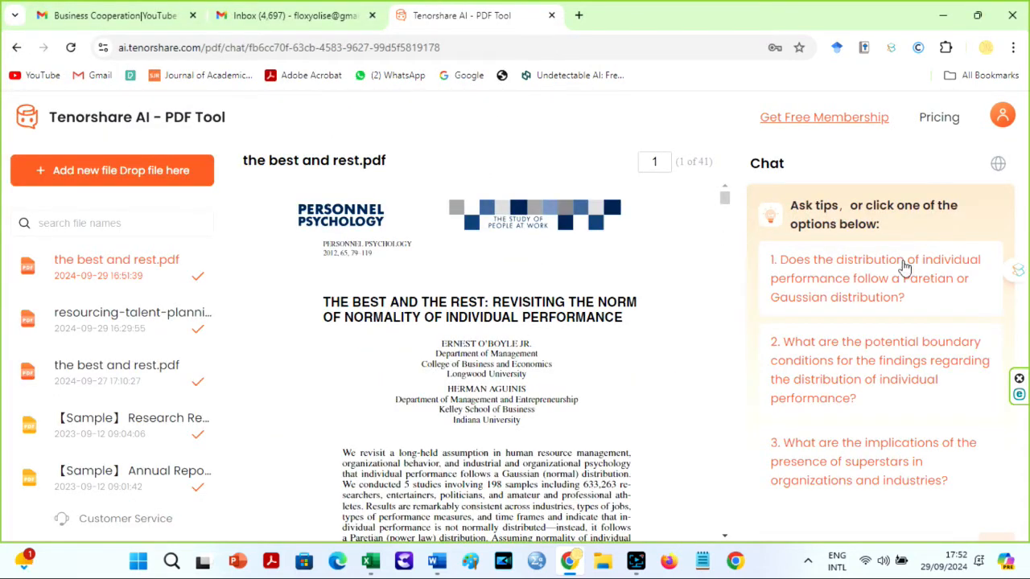
mouse_move(1012, 323)
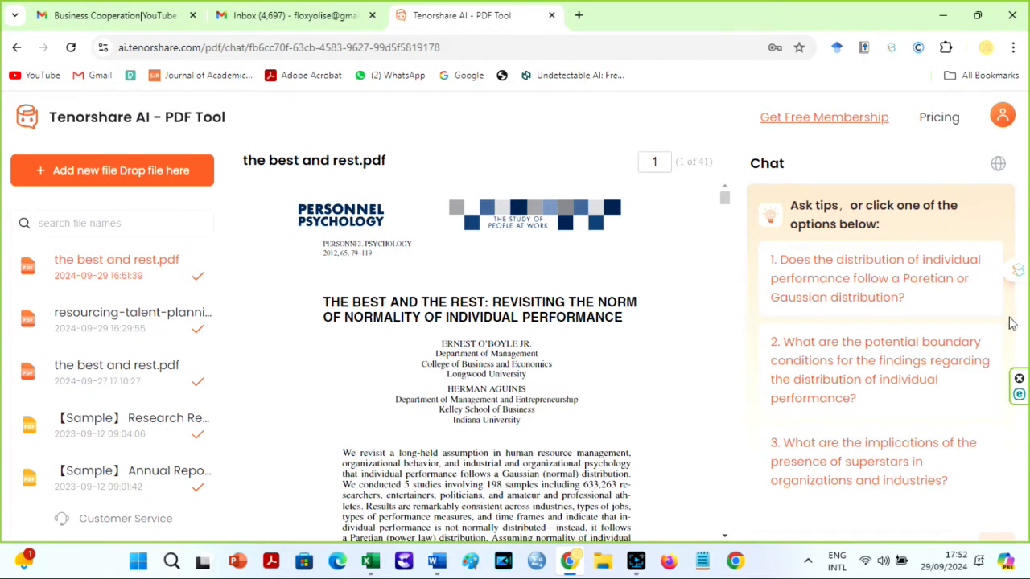
Ask the suggested question on whether performance follows a Paretian or Gaussian distribution.
scroll("down", 3)
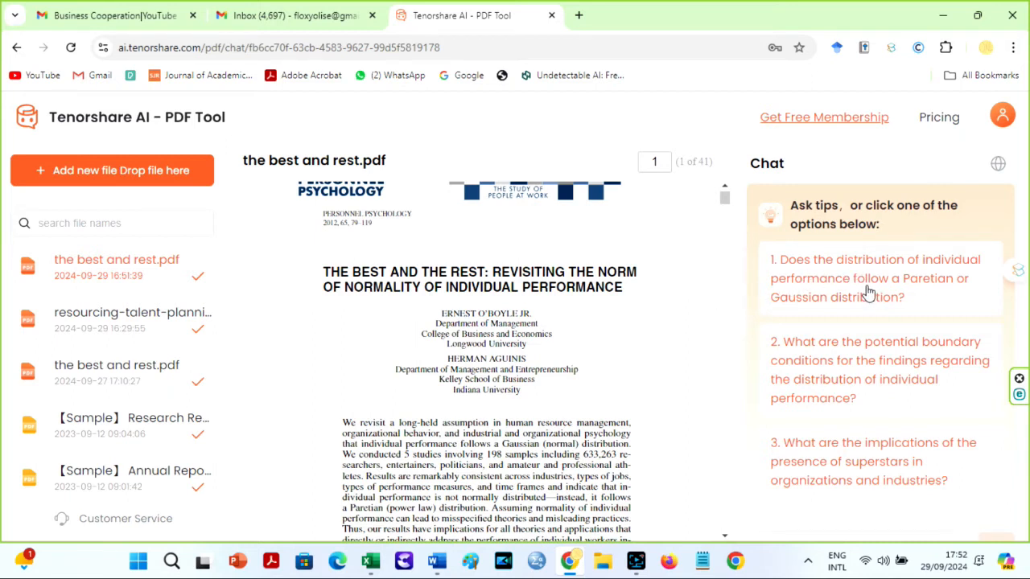
left_click(869, 277)
type("i want to summarise this paper but first create an outline for t")
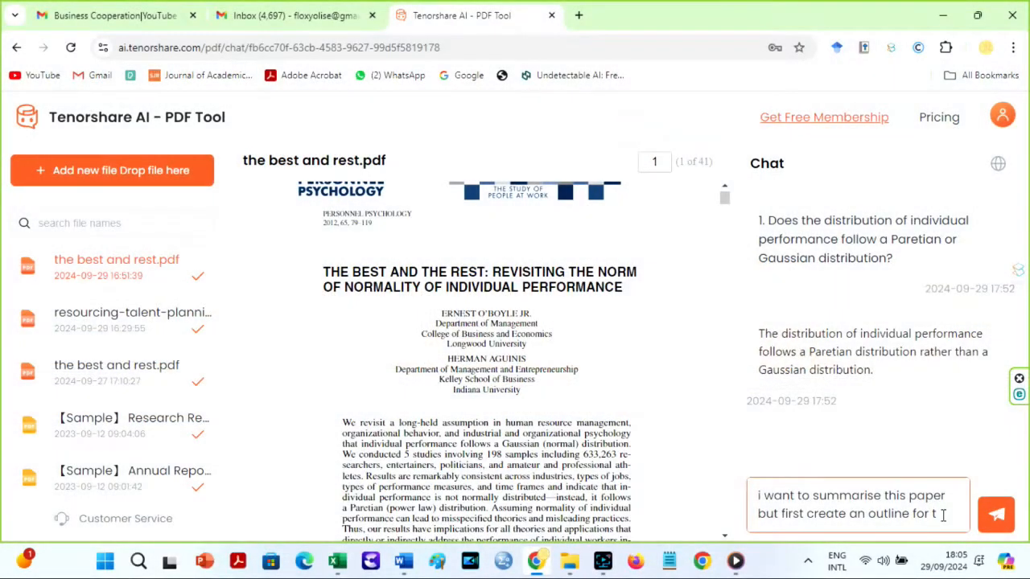
left_click(132, 312)
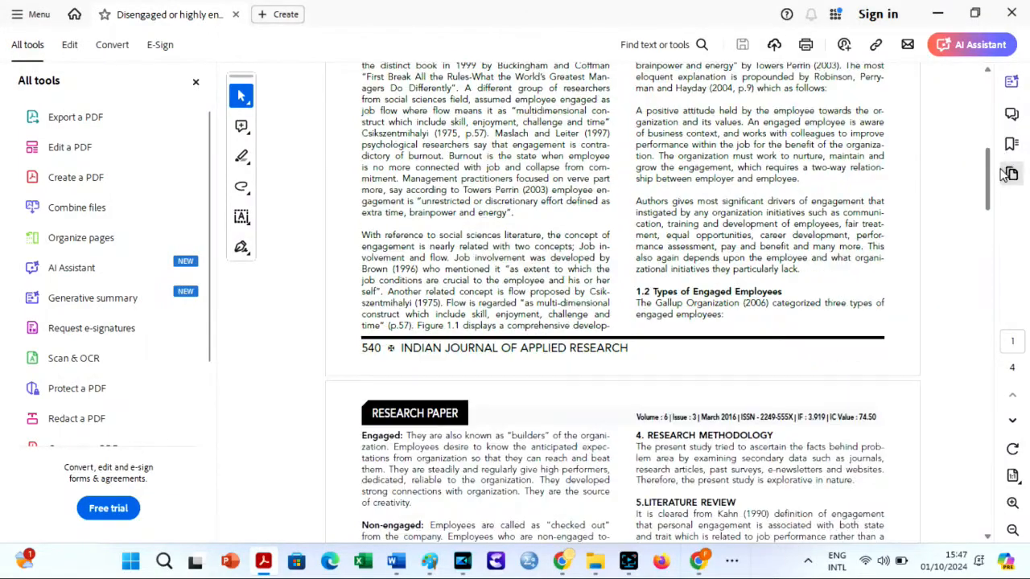
scroll("down", 3)
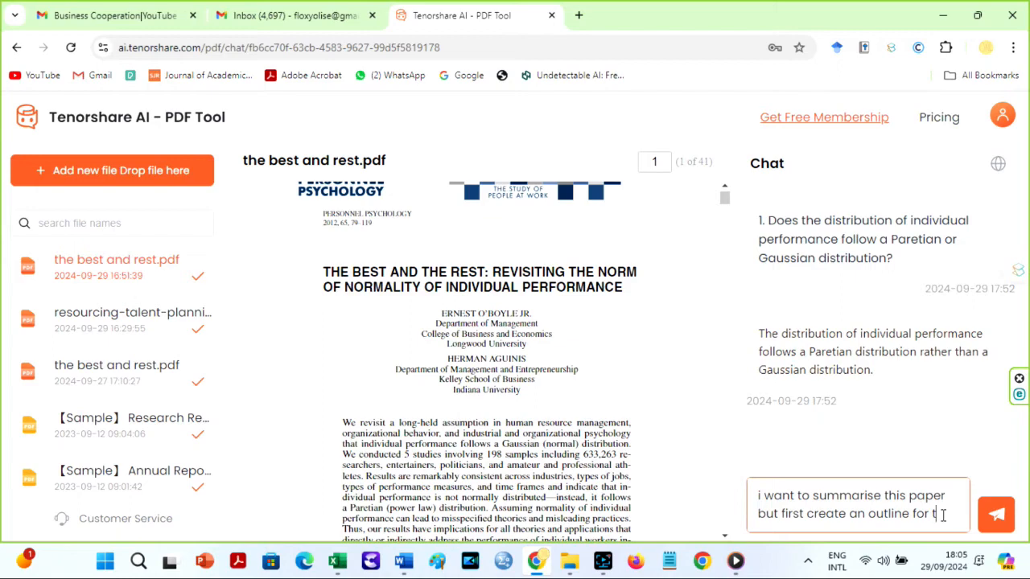
Send a request for an outline to summarise the paper, ending with a conclusion section.
type("he")
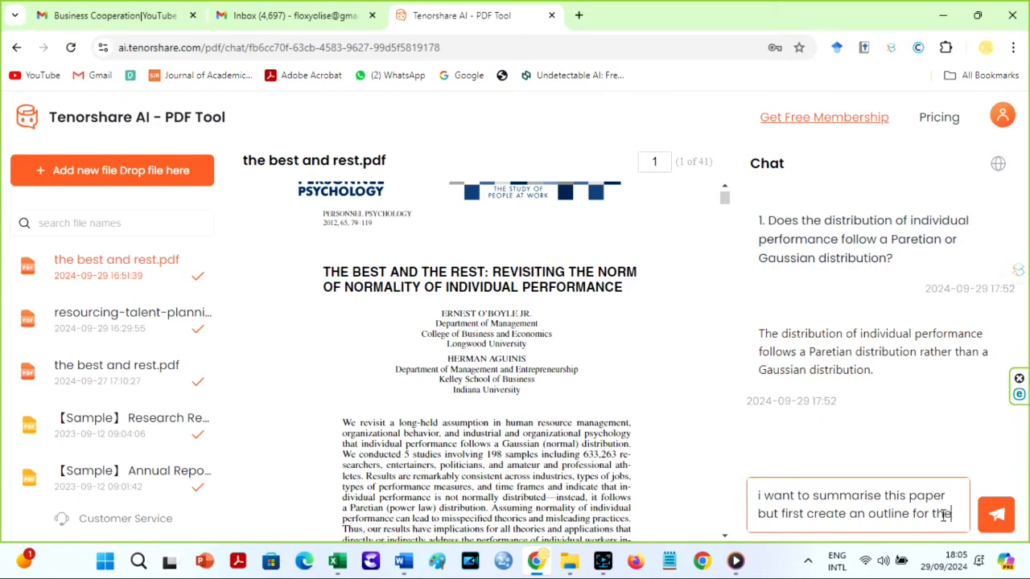
type("summary")
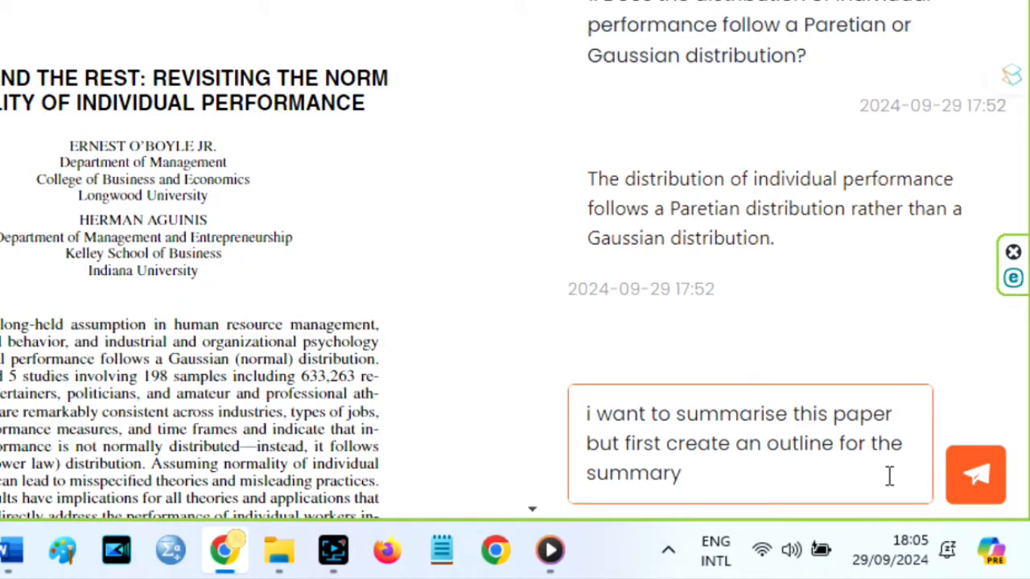
left_click(975, 473)
type("in not more than")
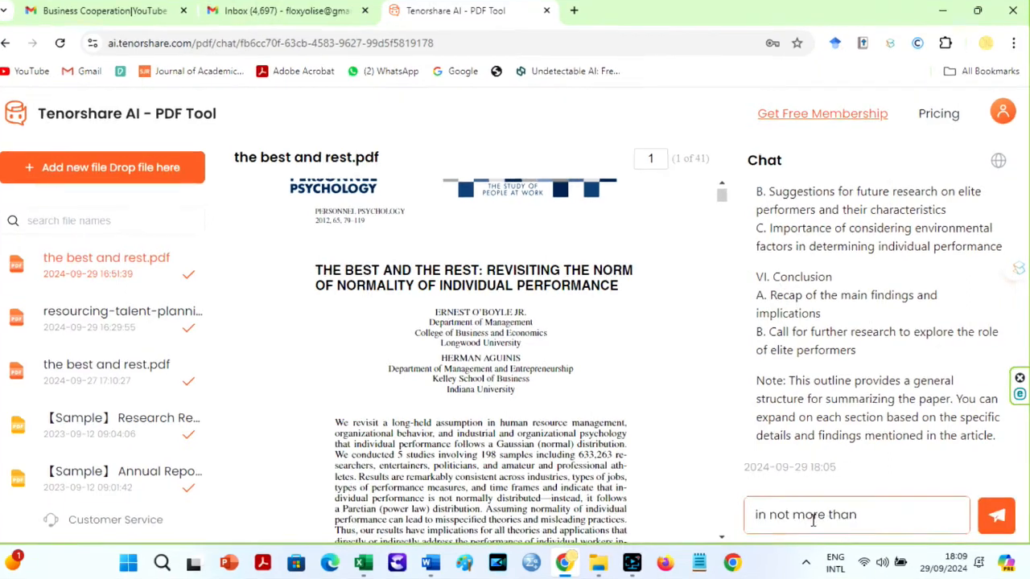
Request a five-sentence summary of the Introduction and copy the answer.
type("five simple but")
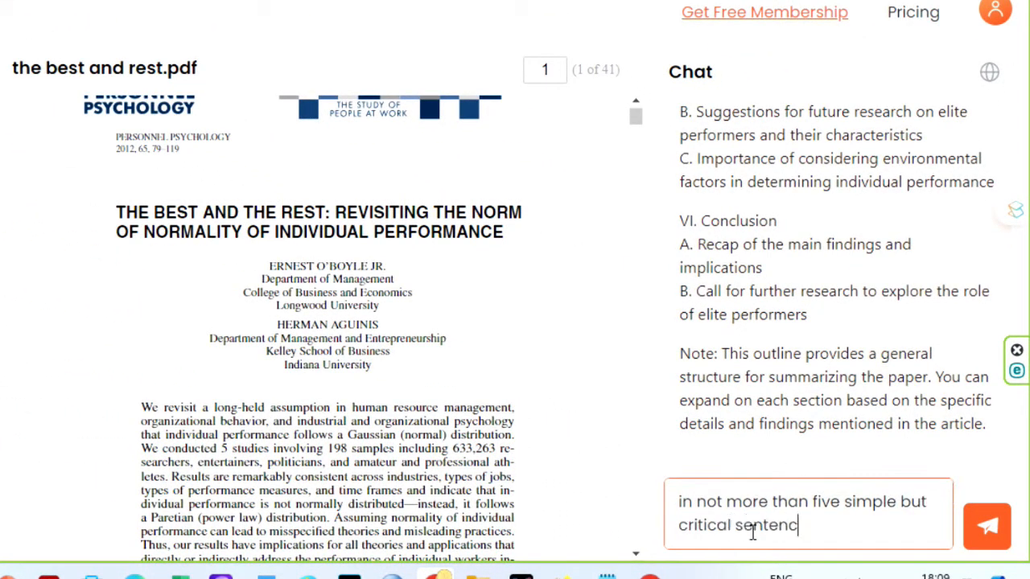
type("es, summarise w")
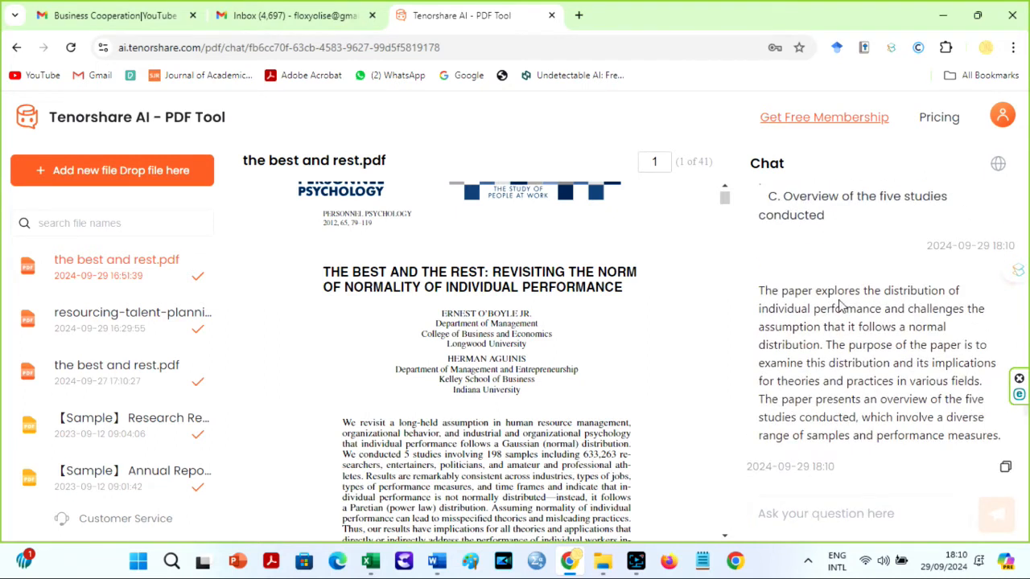
mouse_move(985, 363)
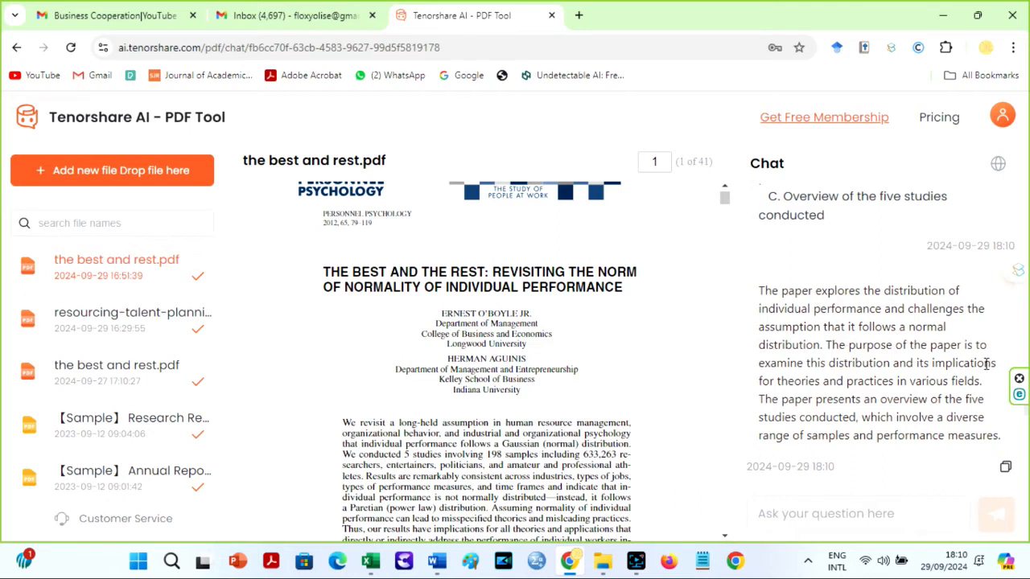
mouse_move(1006, 467)
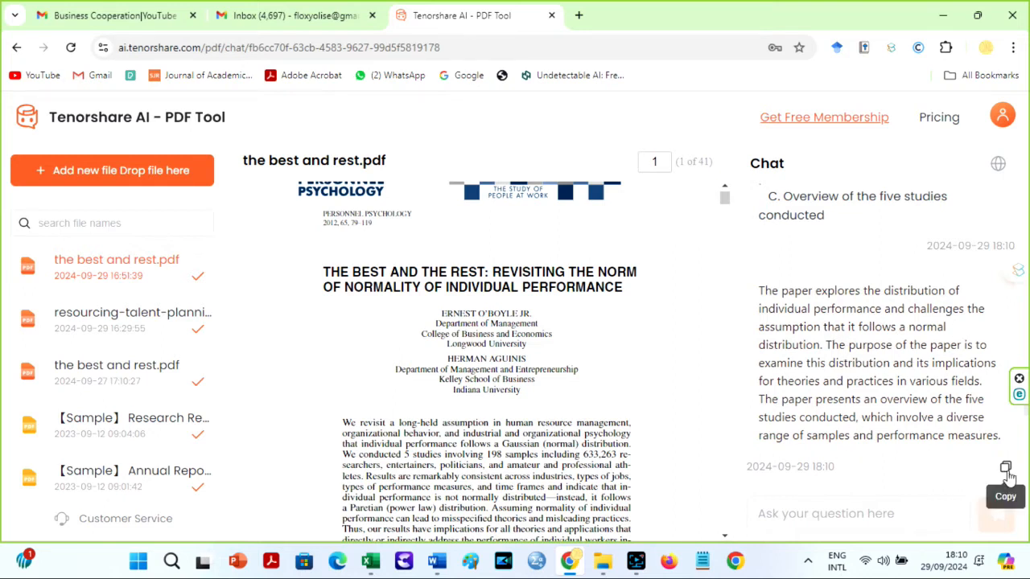
left_click(435, 560)
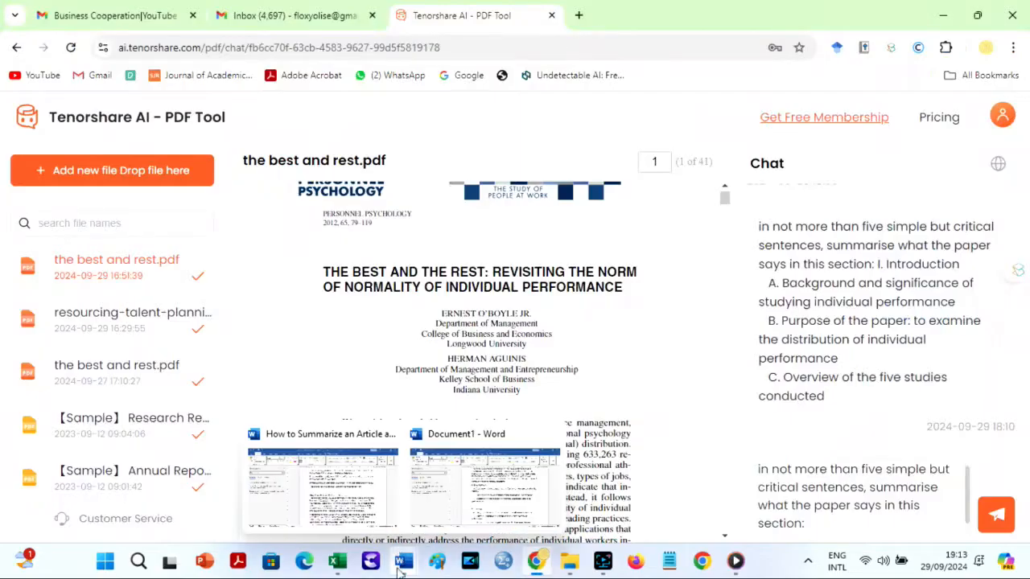
Send section summary requests and collect the answers in the Word document under headings like III. Findings.
left_click(997, 515)
type("do")
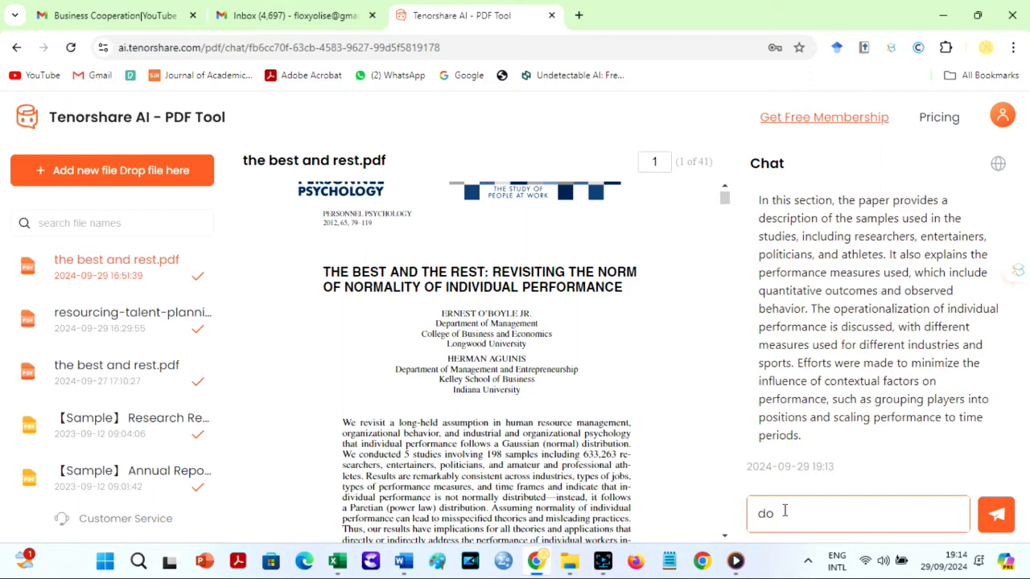
left_click(996, 513)
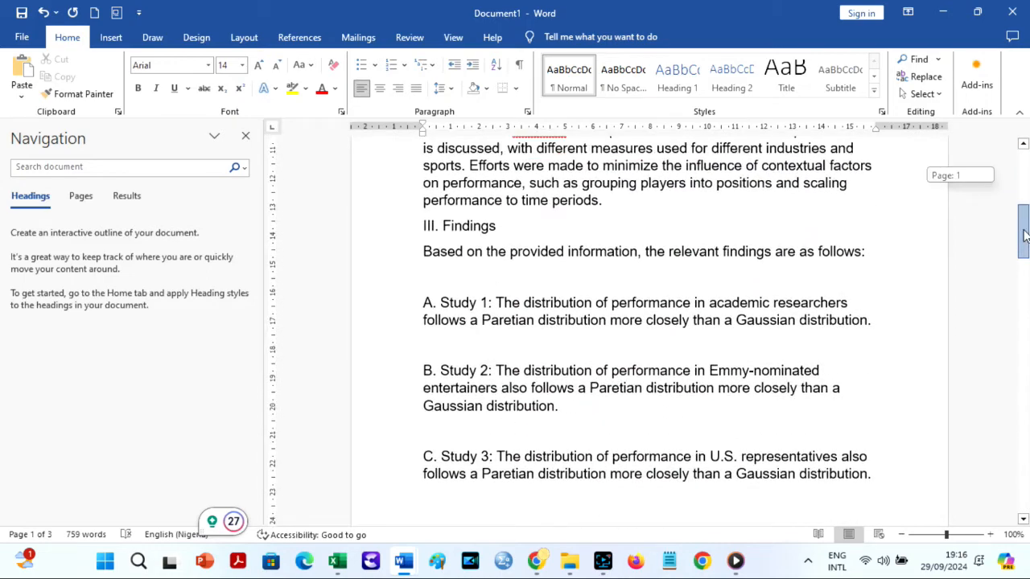
scroll("down", 3)
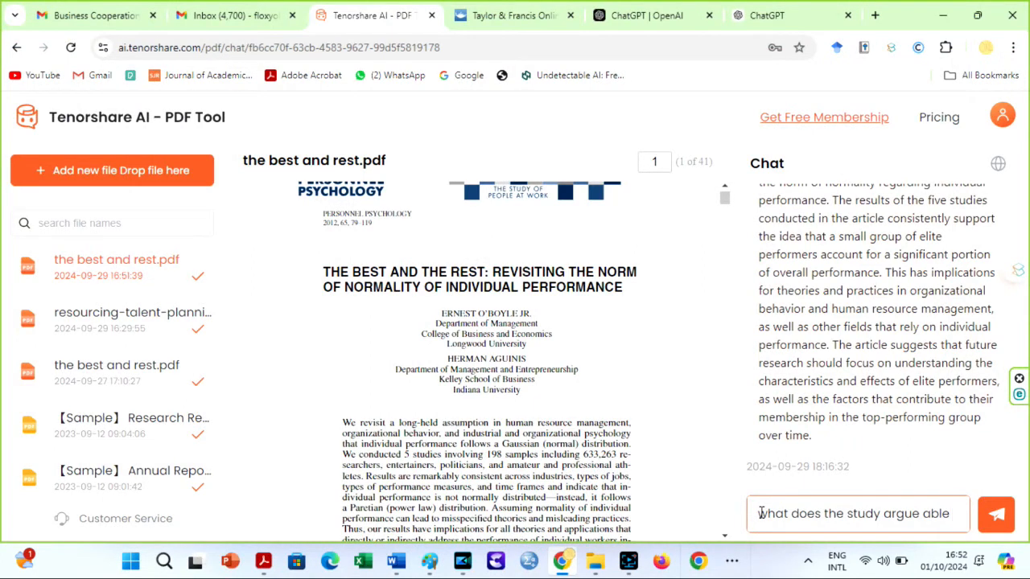
Send the question 'what does the study argue able gaussian distribution'.
type("gaussian")
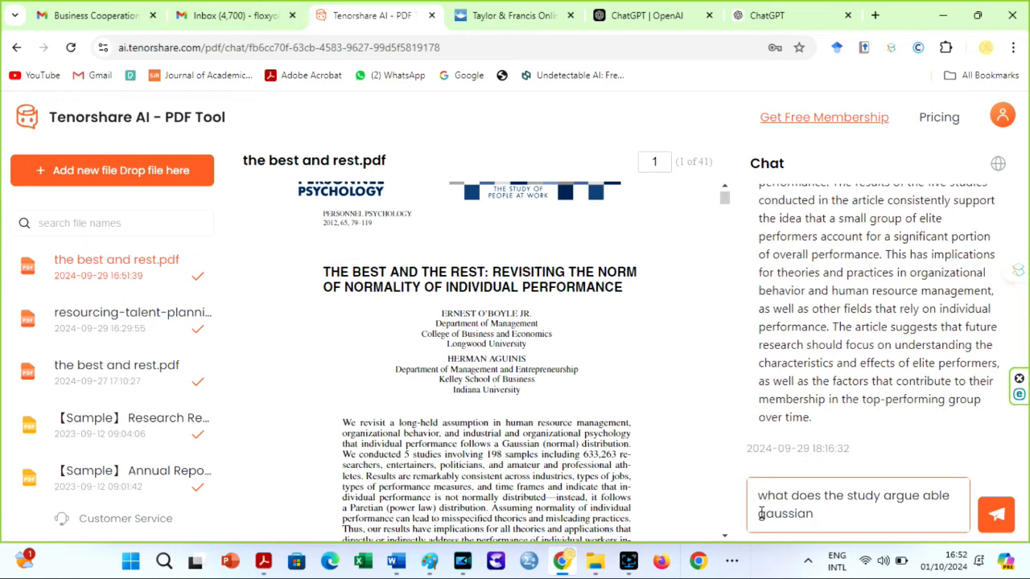
type("distribution")
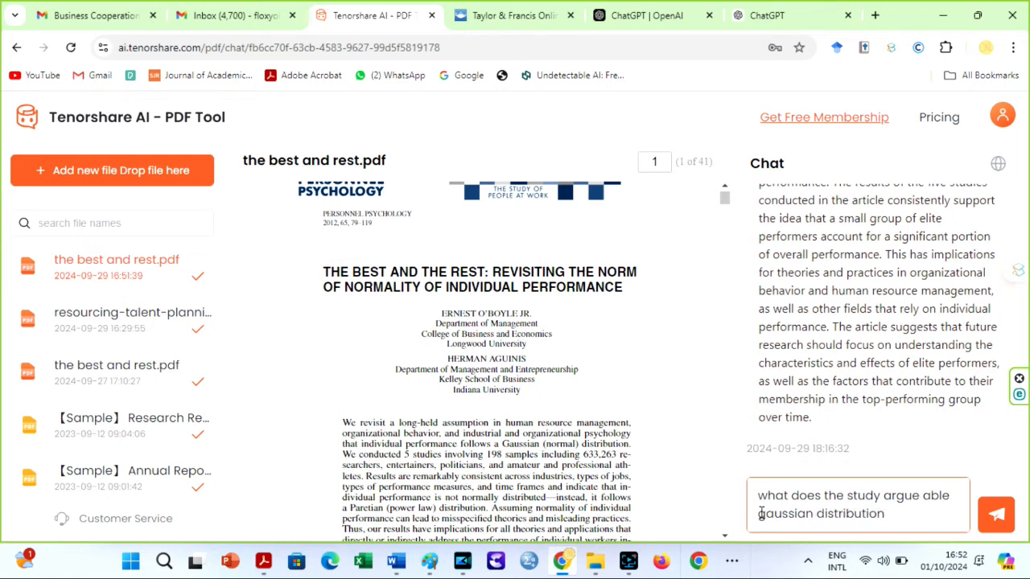
left_click(996, 514)
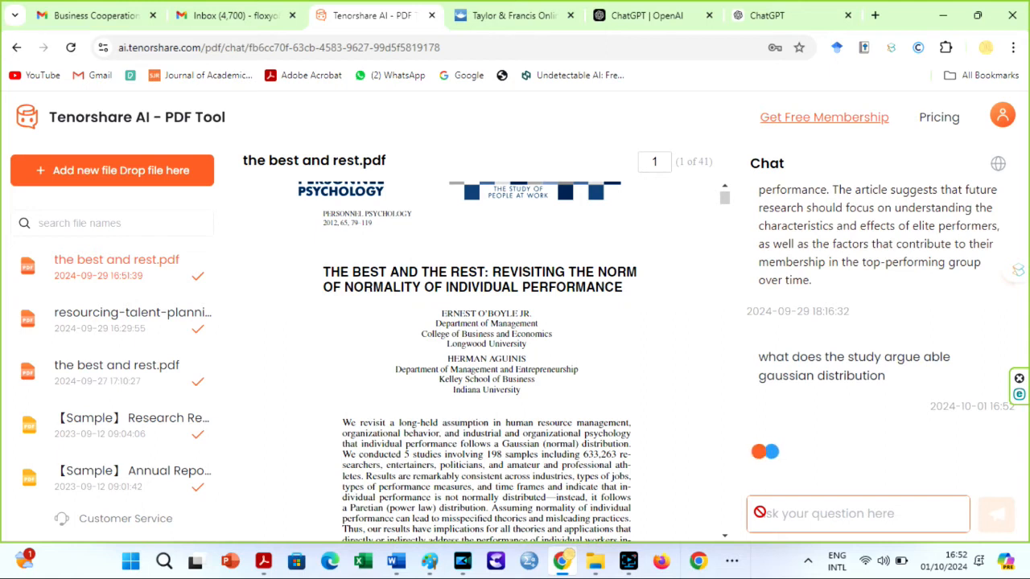